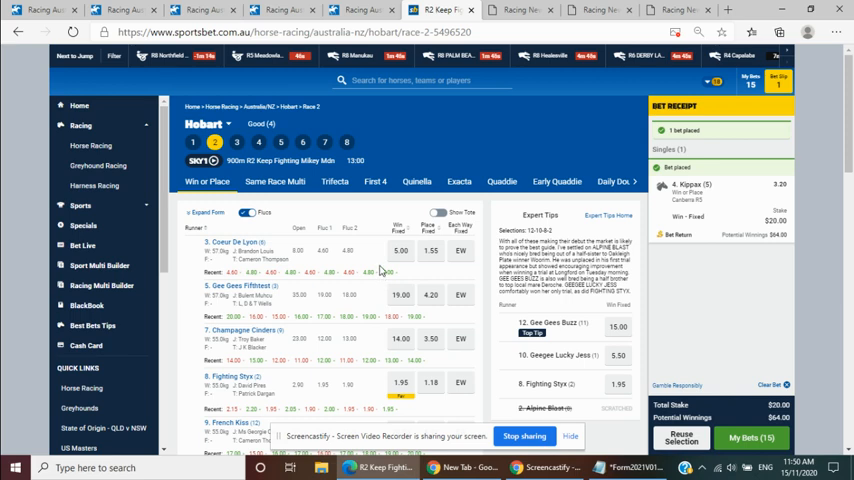
mouse_move(383, 270)
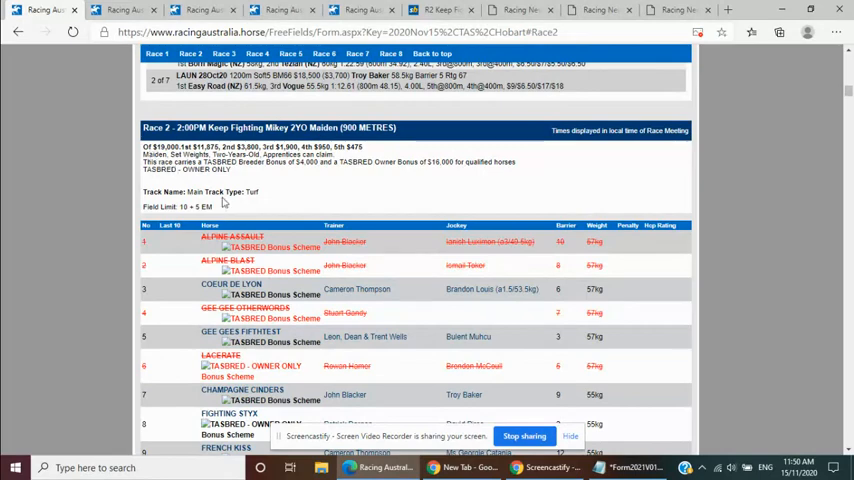
- Scroll the Racing Australia form guide to Coeur De Lyon's breeding, connections and first-start record
scroll(down, 3)
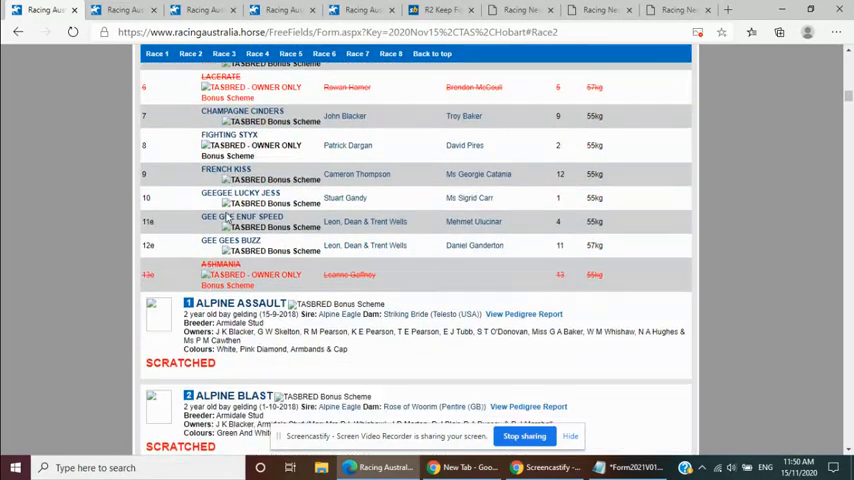
scroll(down, 3)
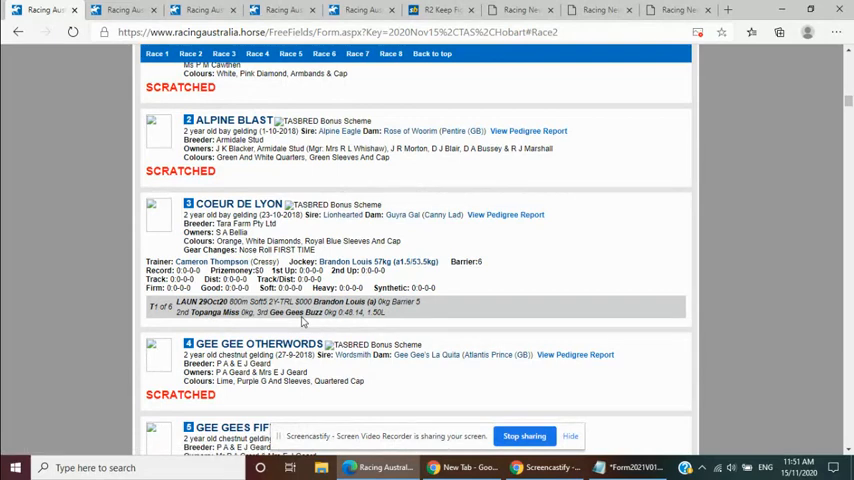
mouse_move(401, 272)
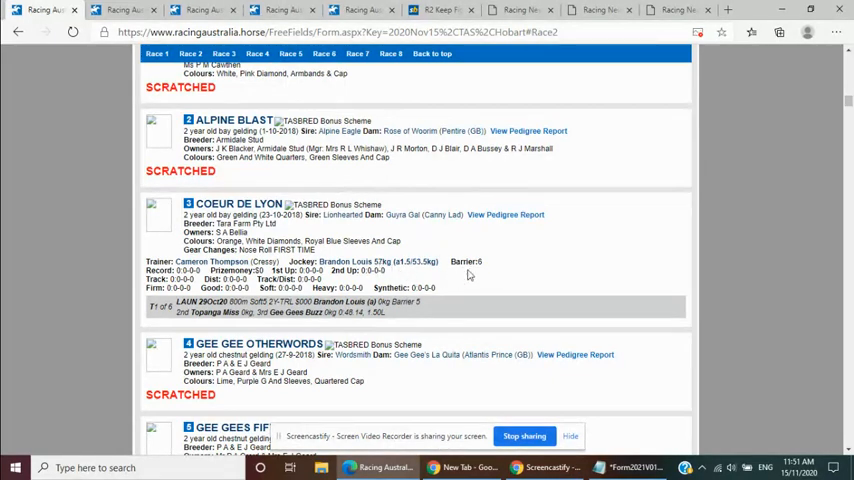
mouse_move(484, 275)
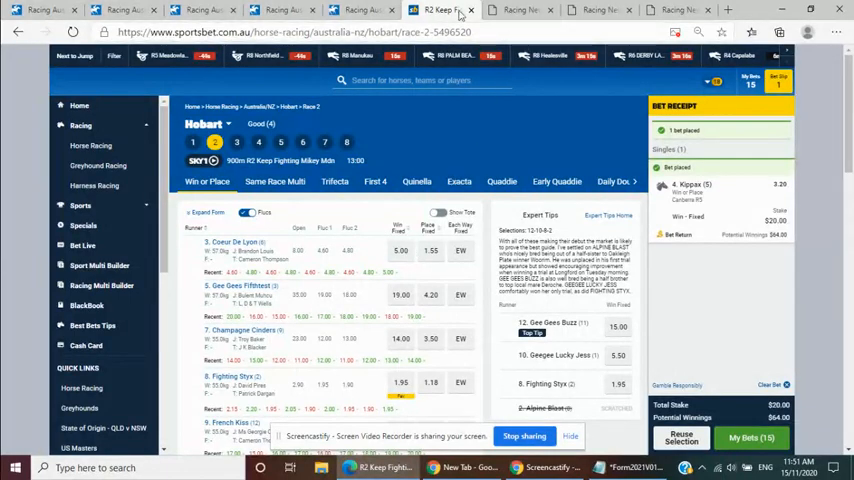
- View the Racing NSW 2YO 800m trial won by Coeur De Lyon over Topanga Miss
click(200, 10)
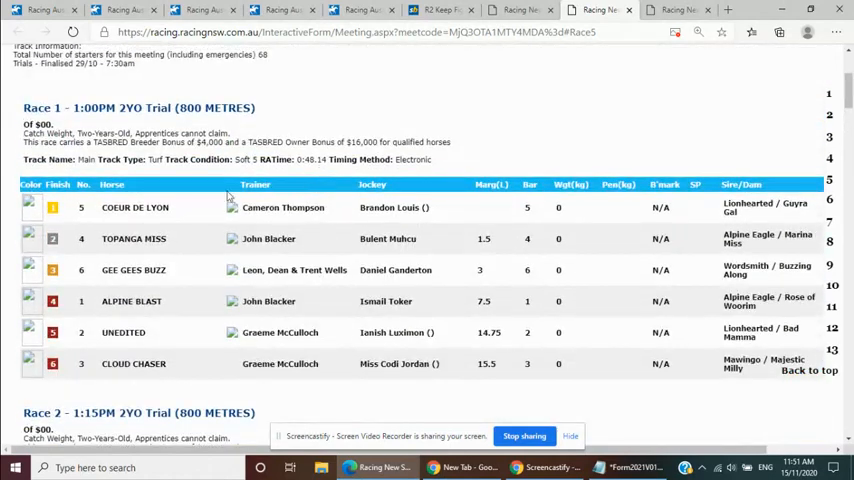
mouse_move(186, 207)
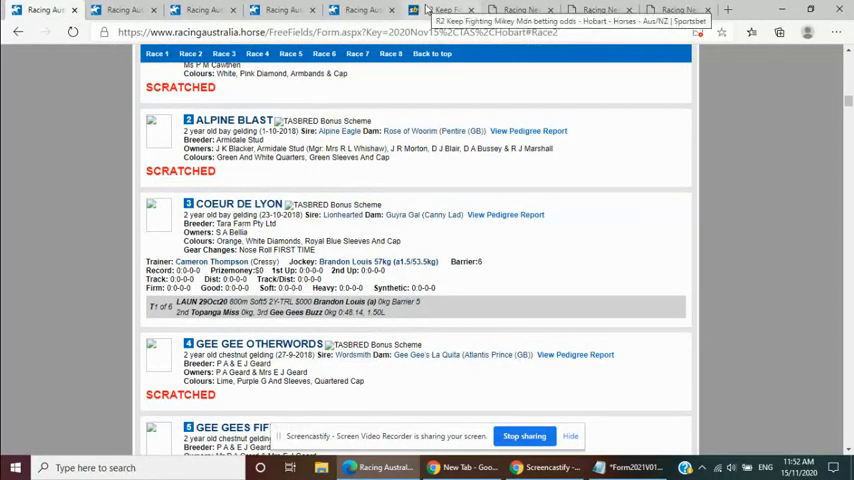
- Return to the Sportsbet Hobart Race 2 odds
click(445, 9)
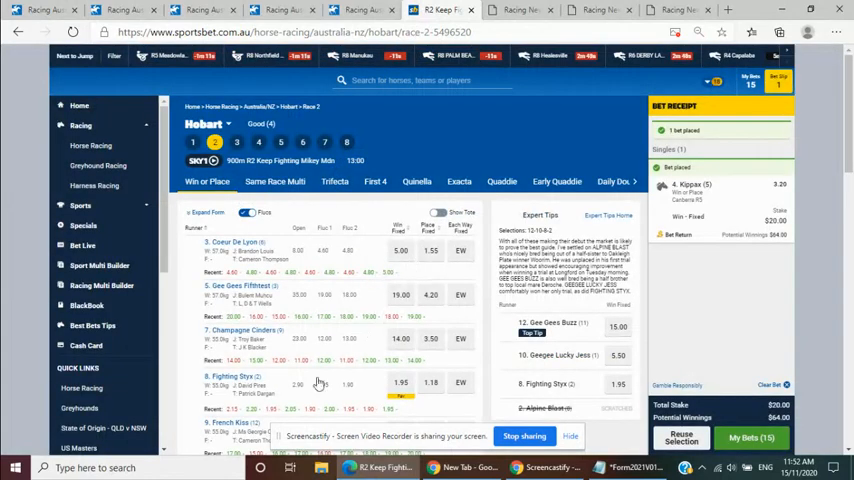